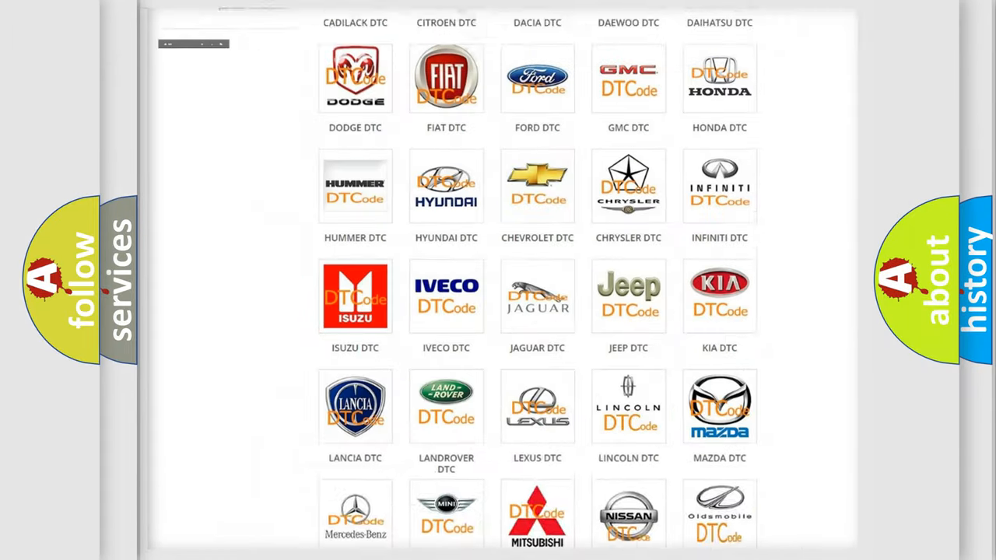
Open the Alfa Romeo DTC page and review its grid of diagnostic code subcategories
{"action": "scroll", "scroll_direction": "up", "scroll_amount": 3}
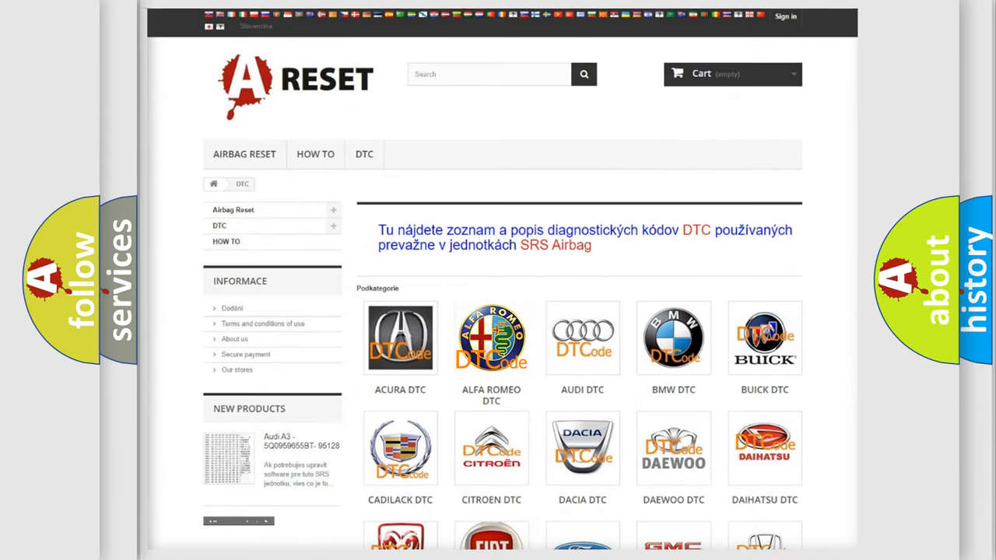
{"action": "left_click", "coordinate": [492, 337]}
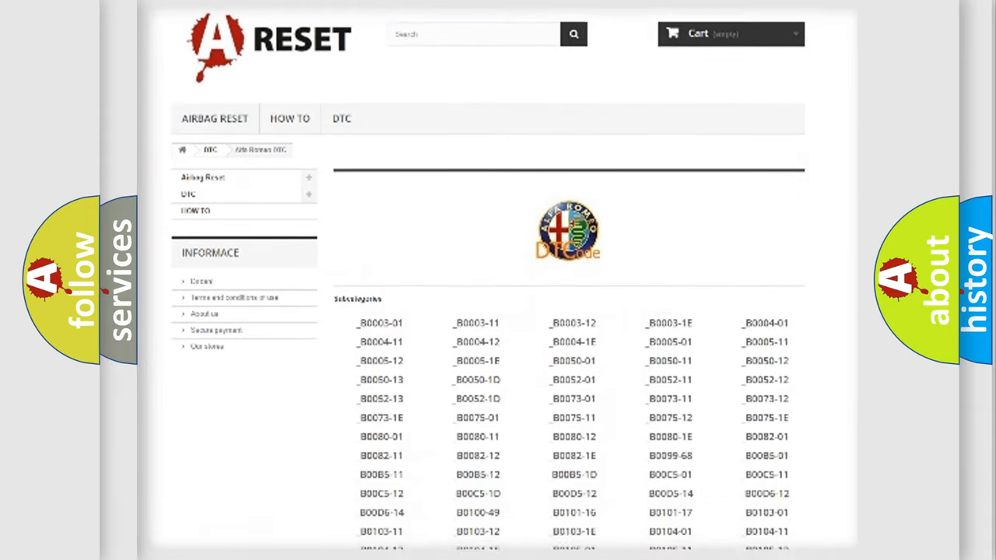
{"action": "scroll", "scroll_direction": "down", "scroll_amount": 3}
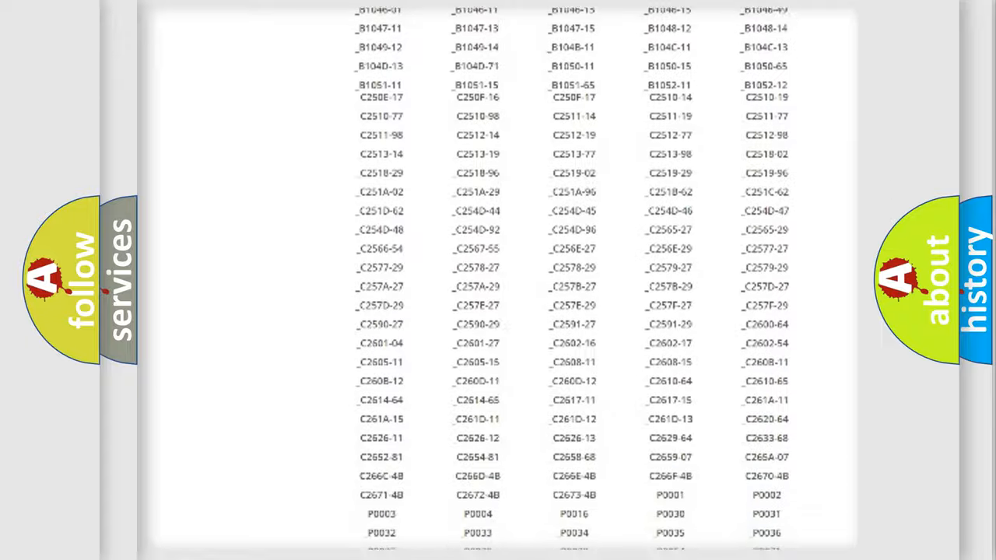
{"action": "scroll", "scroll_direction": "up", "scroll_amount": 3}
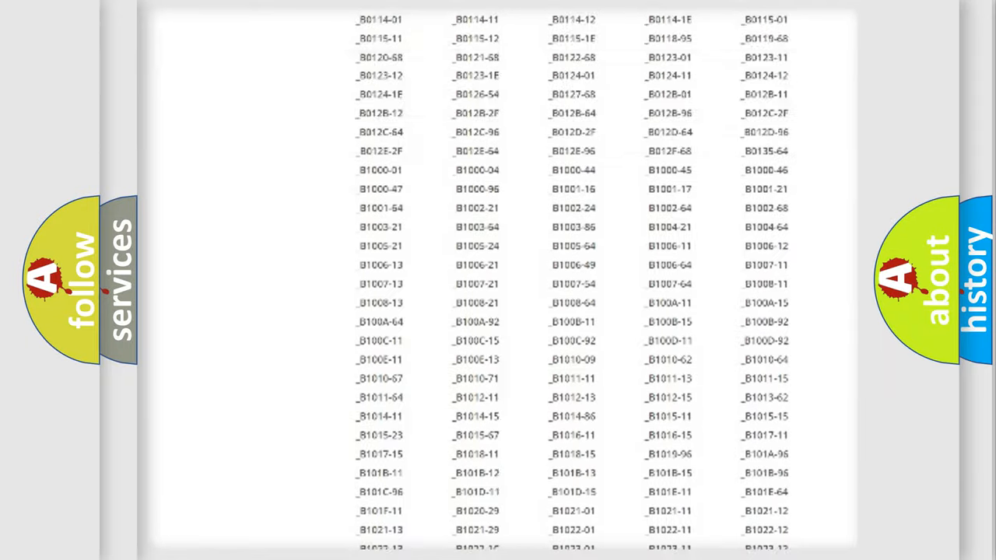
{"action": "scroll", "scroll_direction": "up", "scroll_amount": 3}
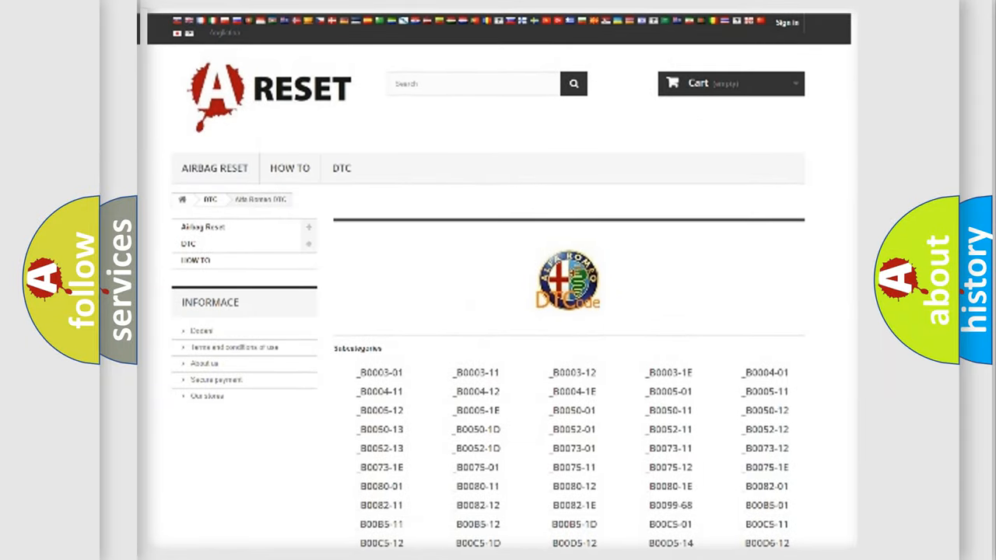